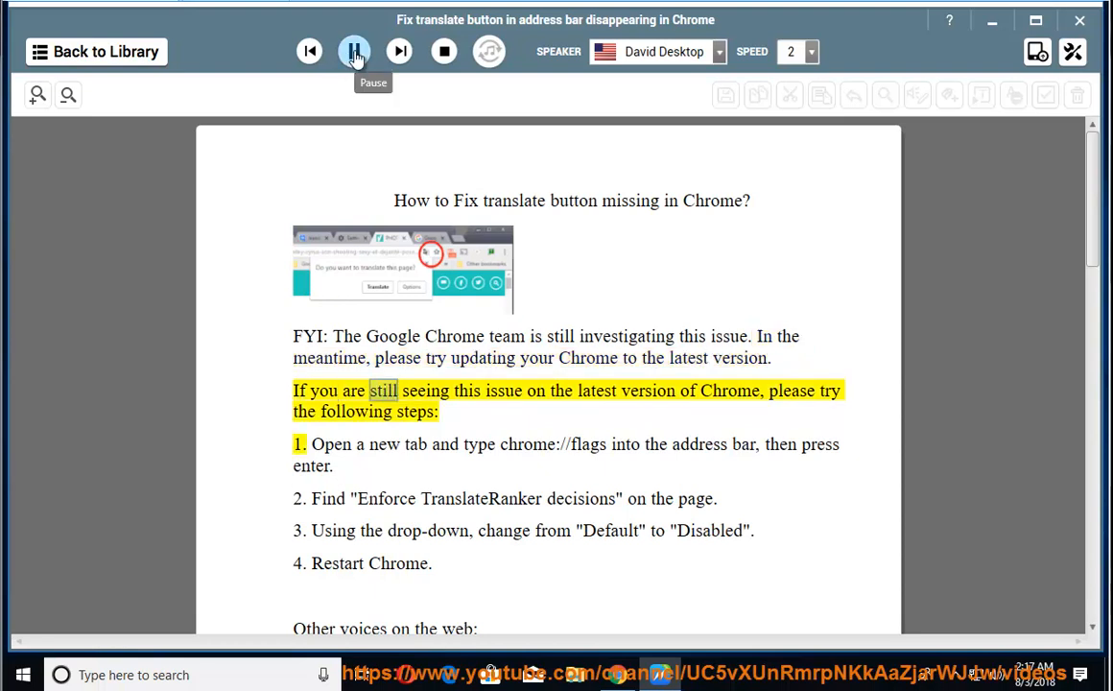
# Step: Read steps 1–4 aloud, pause after step 4, and select chrome://flags in step 1
pyautogui.click(354, 52)
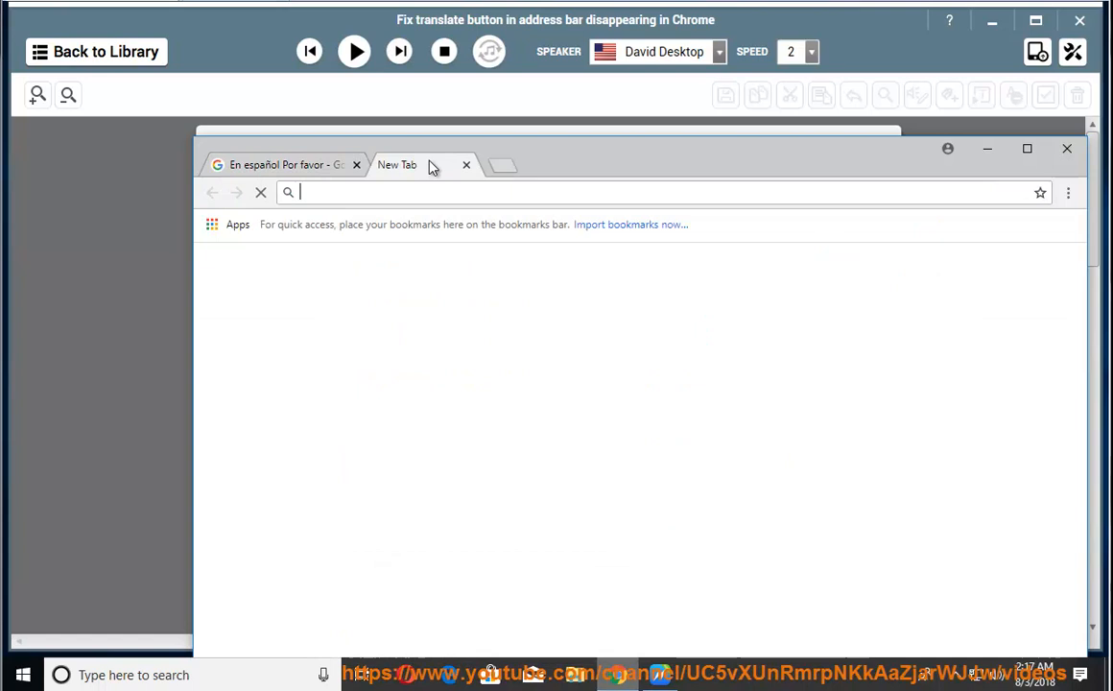
pyautogui.click(1068, 192)
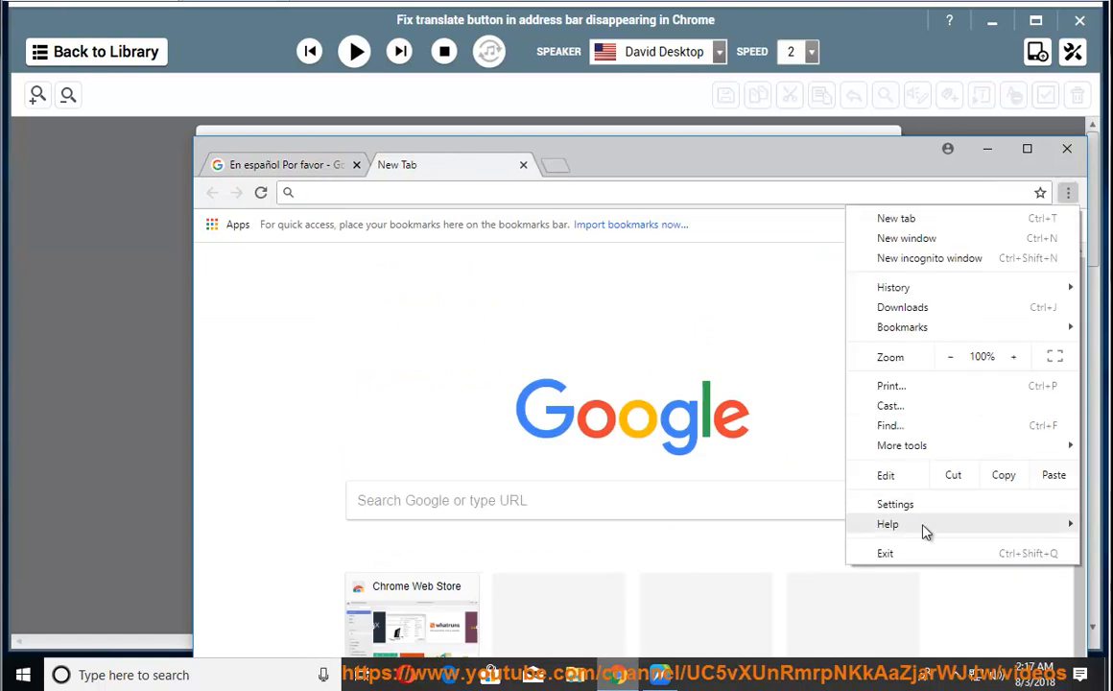
pyautogui.click(887, 523)
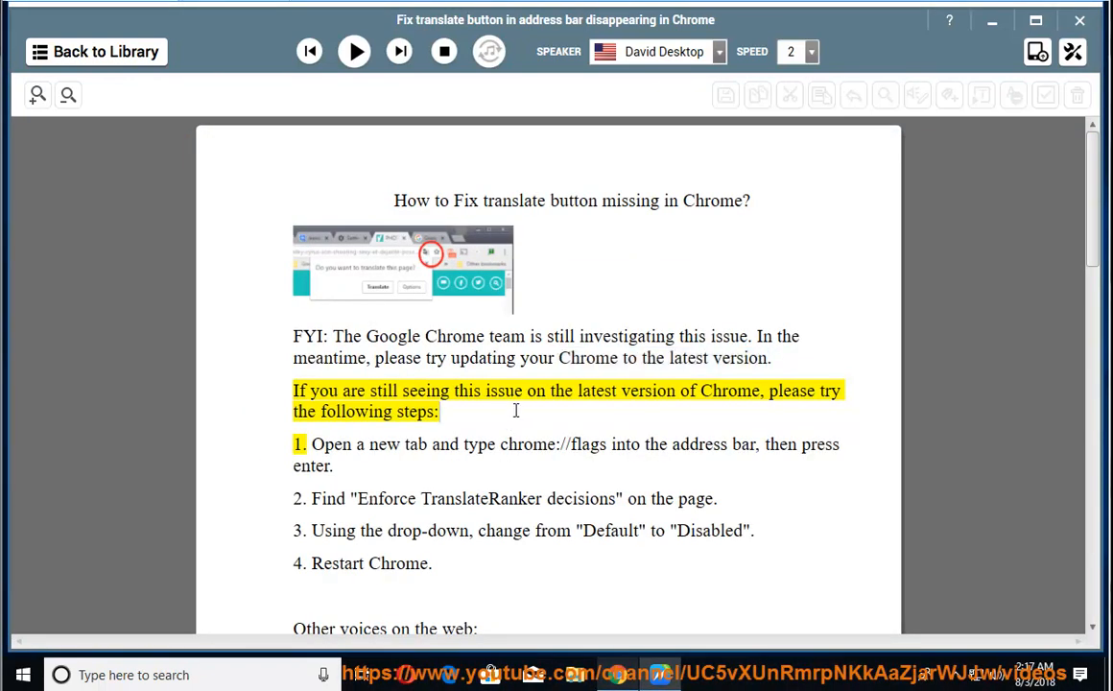
pyautogui.click(354, 51)
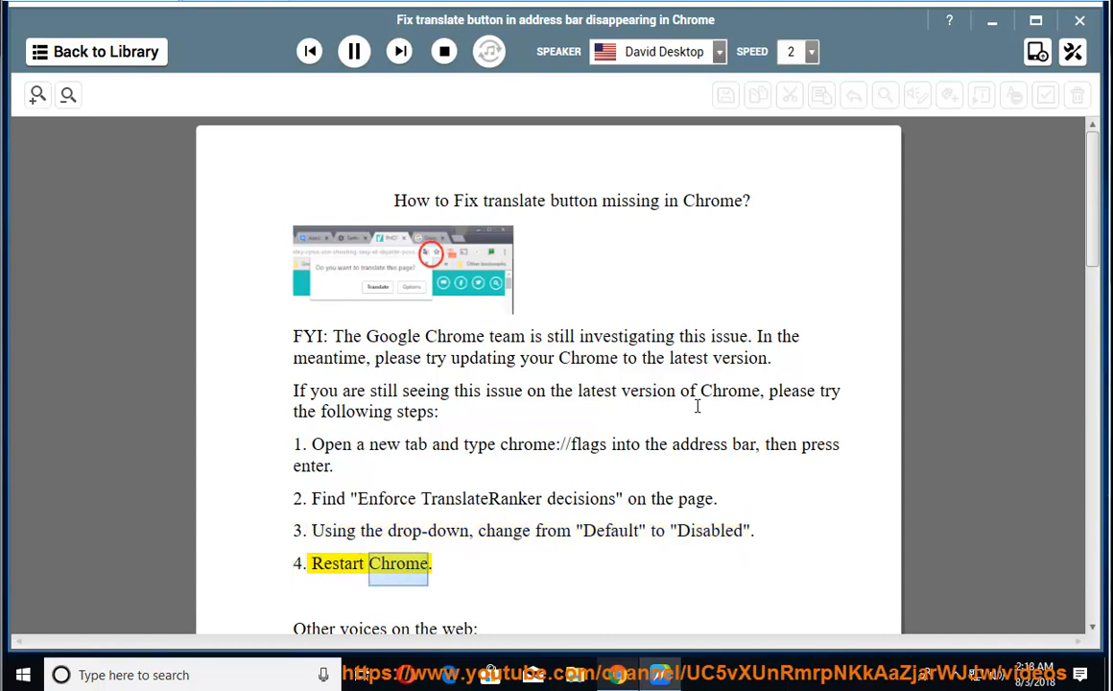
pyautogui.click(353, 52)
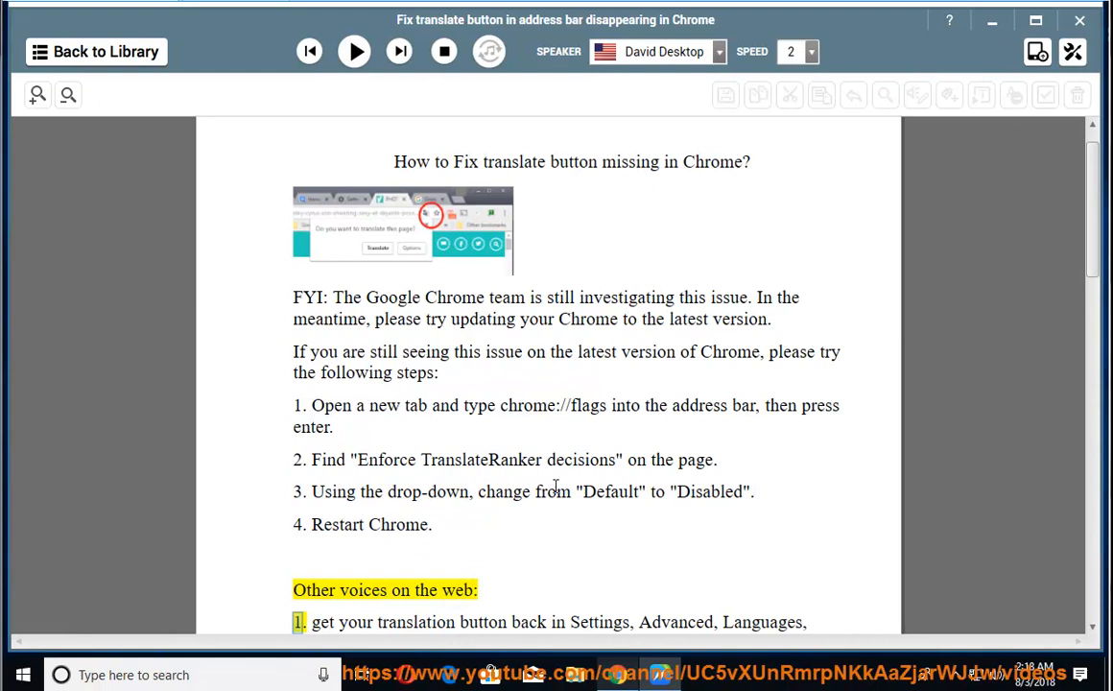
pyautogui.doubleClick(553, 405)
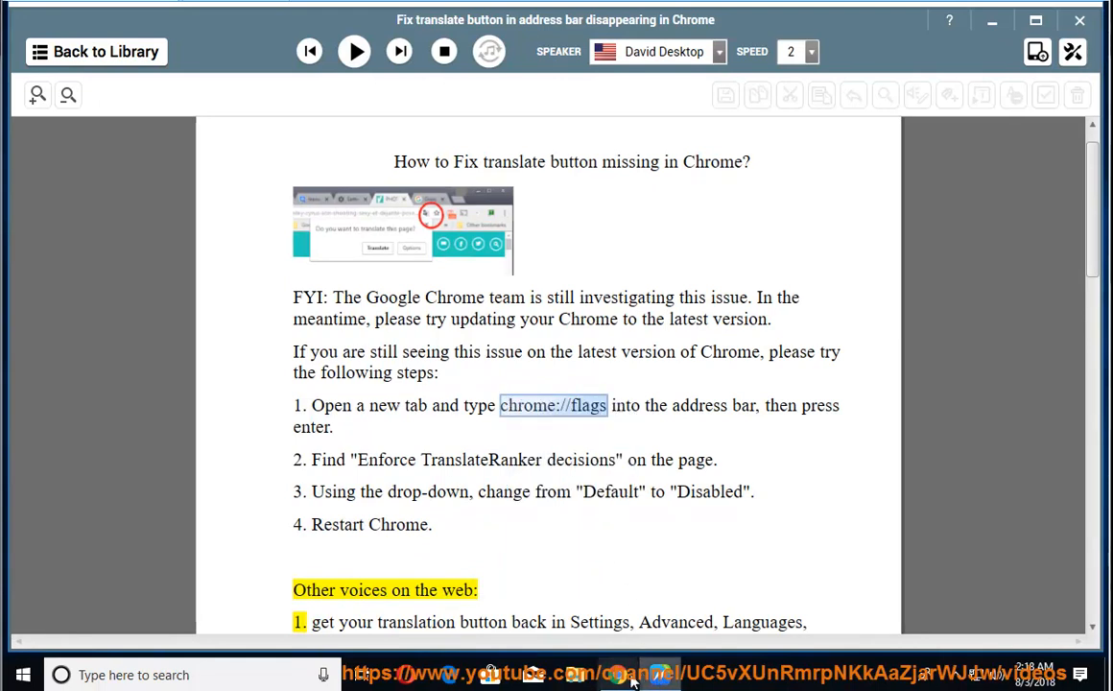
# Step: Open chrome://flags, search TranslateRanker, and set Enforce TranslateRanker decisions to Disabled
pyautogui.click(631, 675)
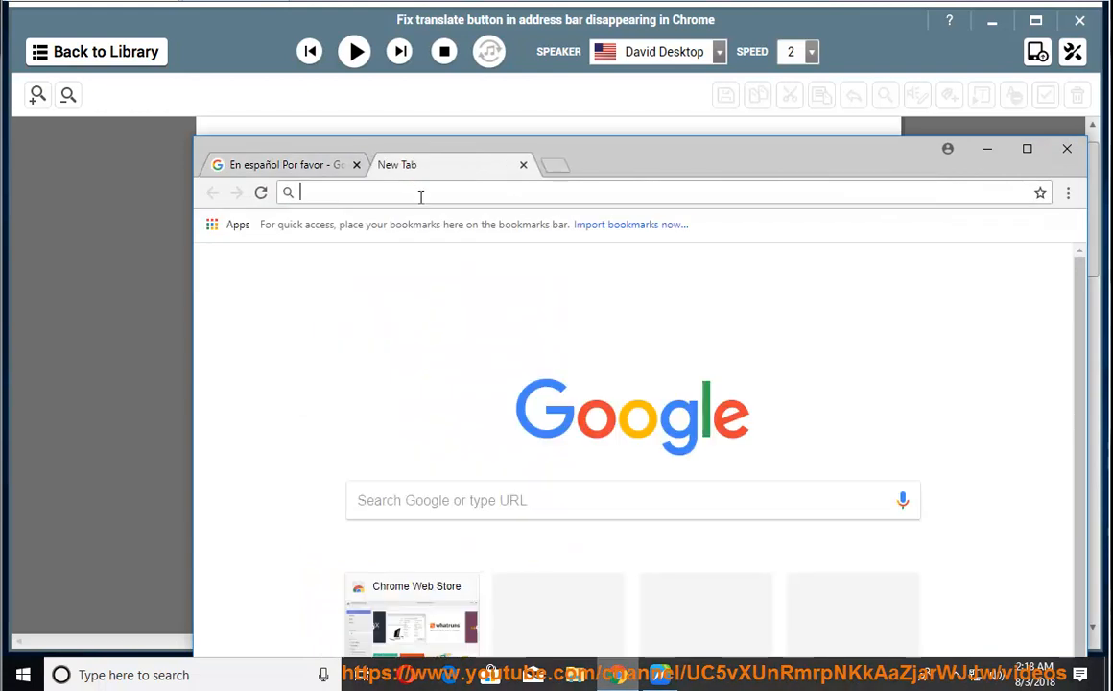
pyautogui.write('chrome://flags')
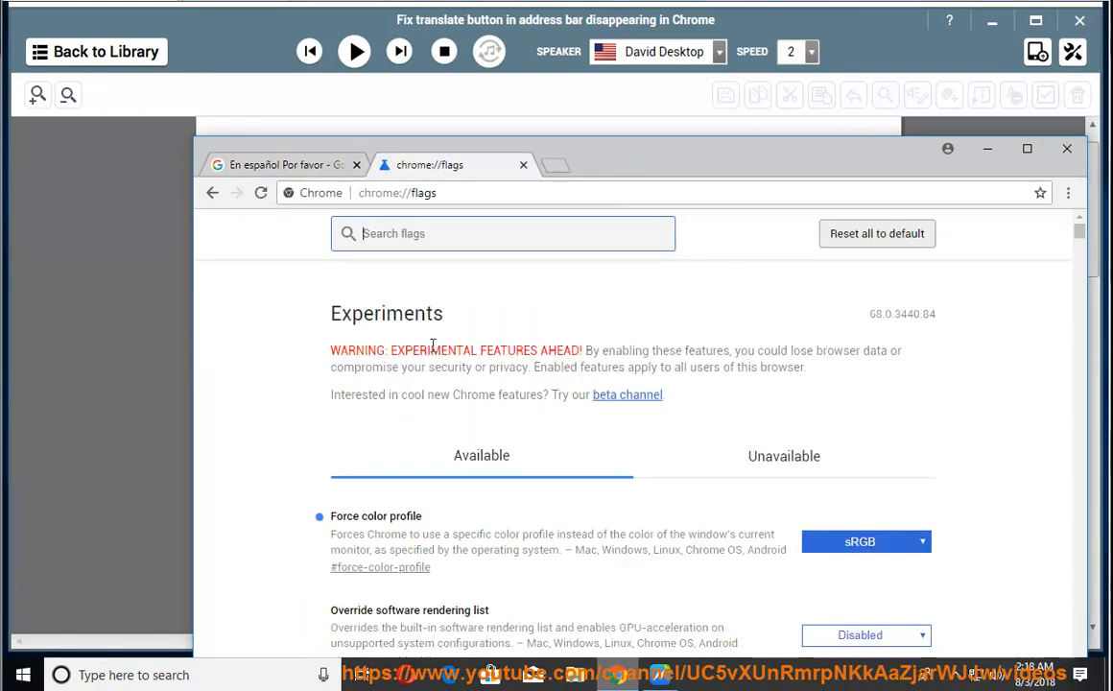
pyautogui.moveTo(631, 624)
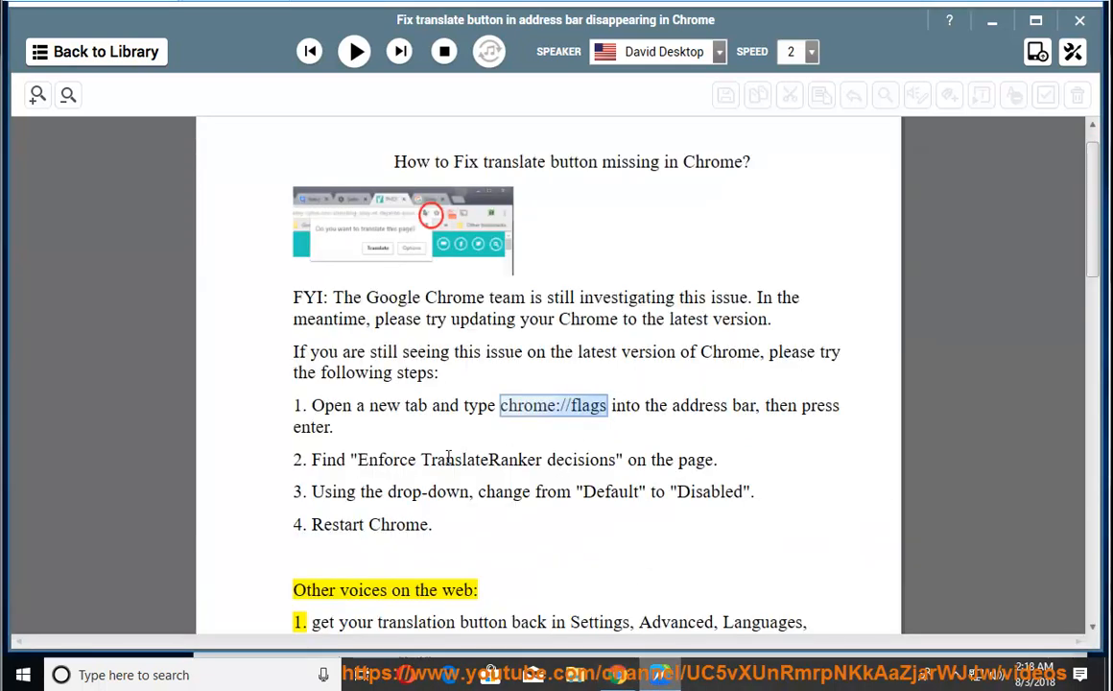
pyautogui.rightClick(451, 460)
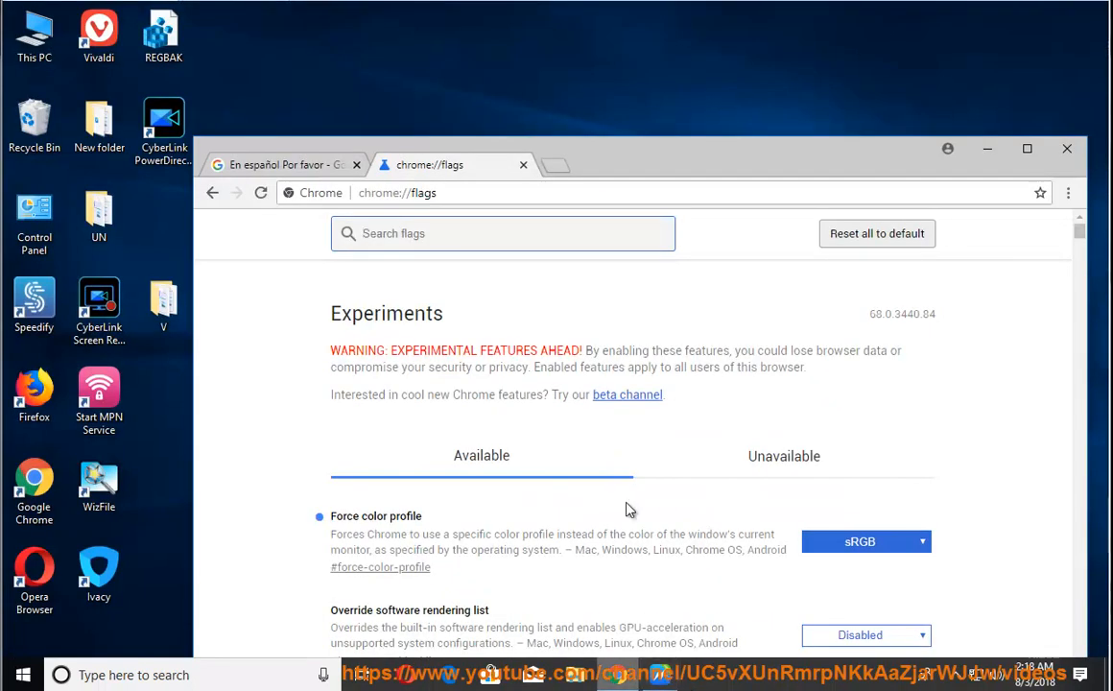
pyautogui.write('TranslateRanker')
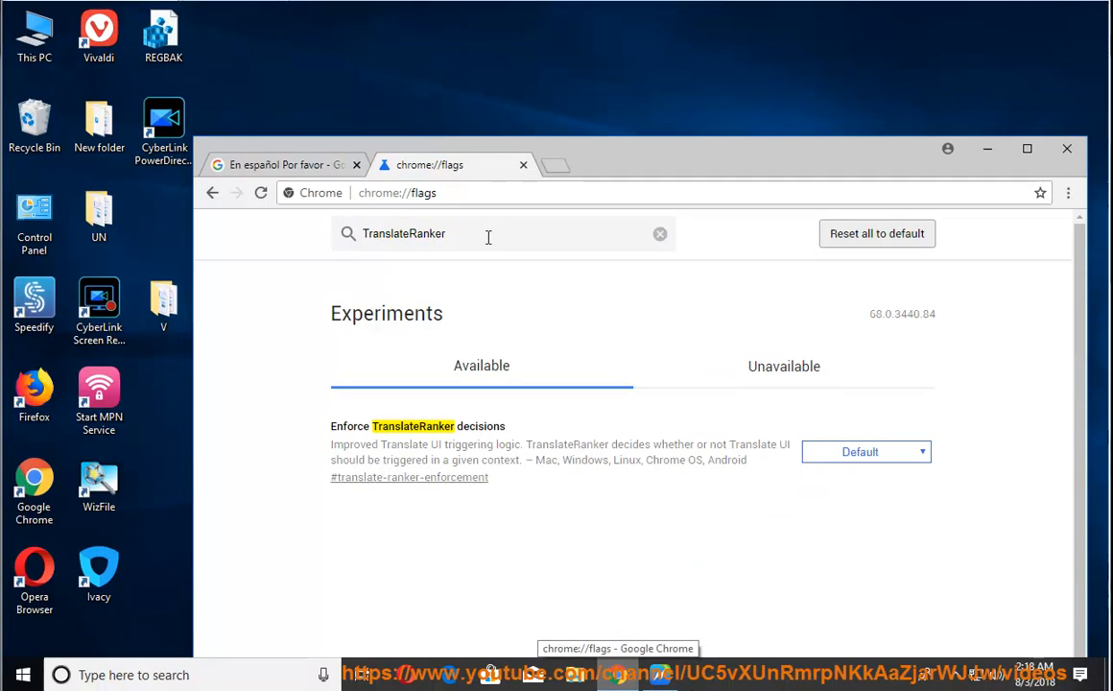
pyautogui.moveTo(916, 465)
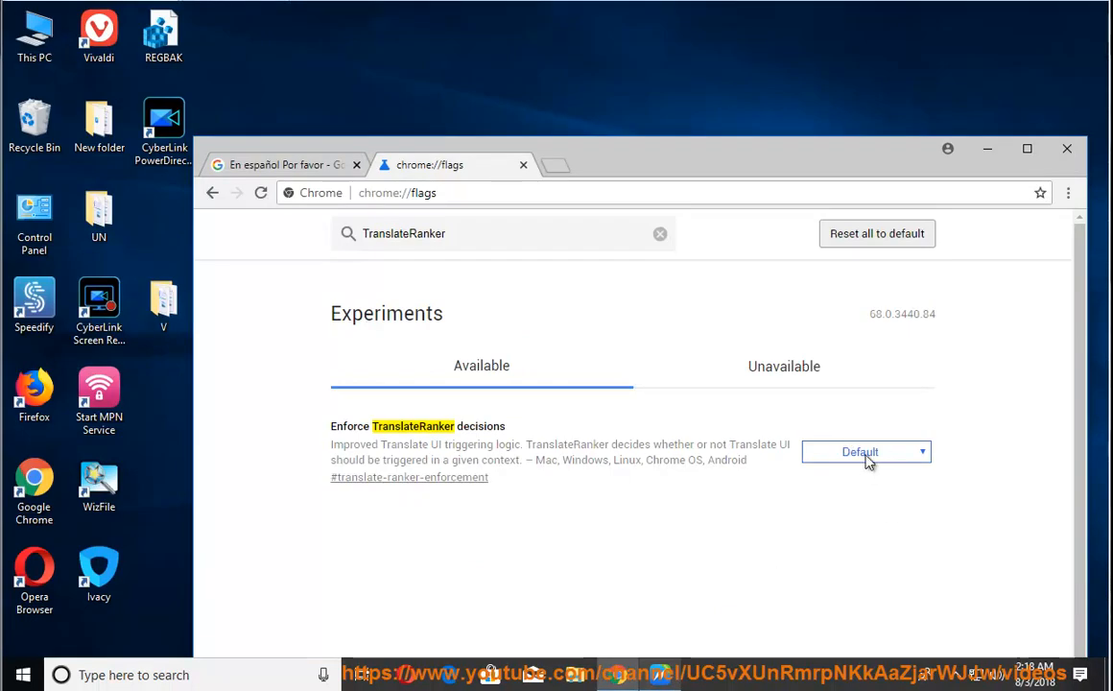
pyautogui.click(864, 451)
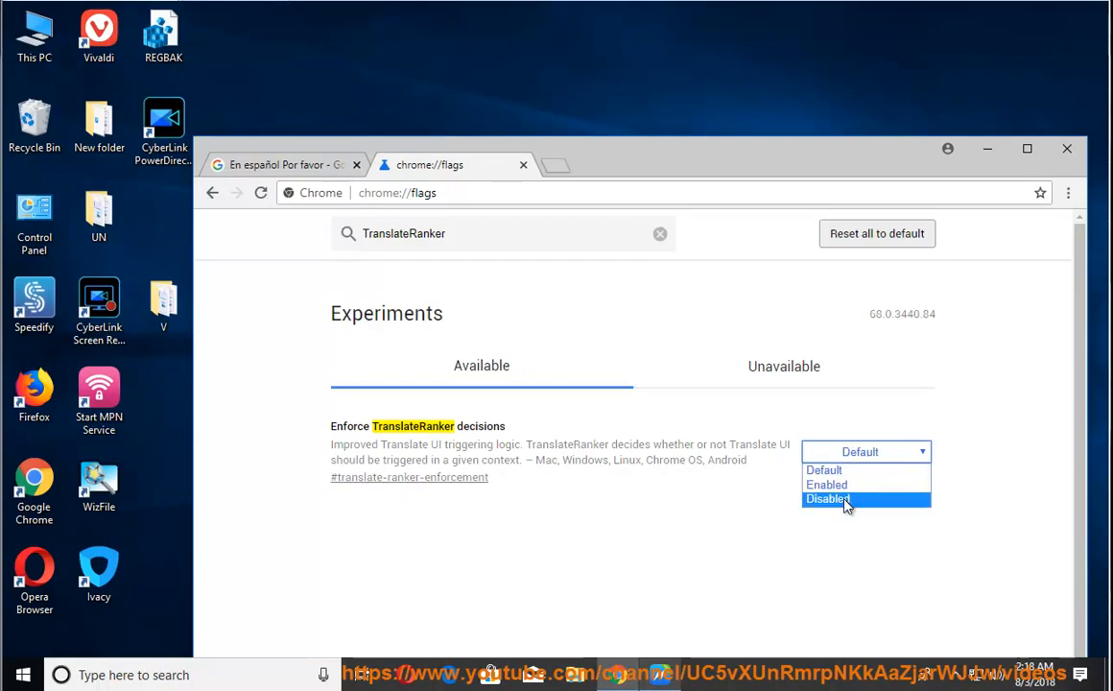
pyautogui.click(828, 498)
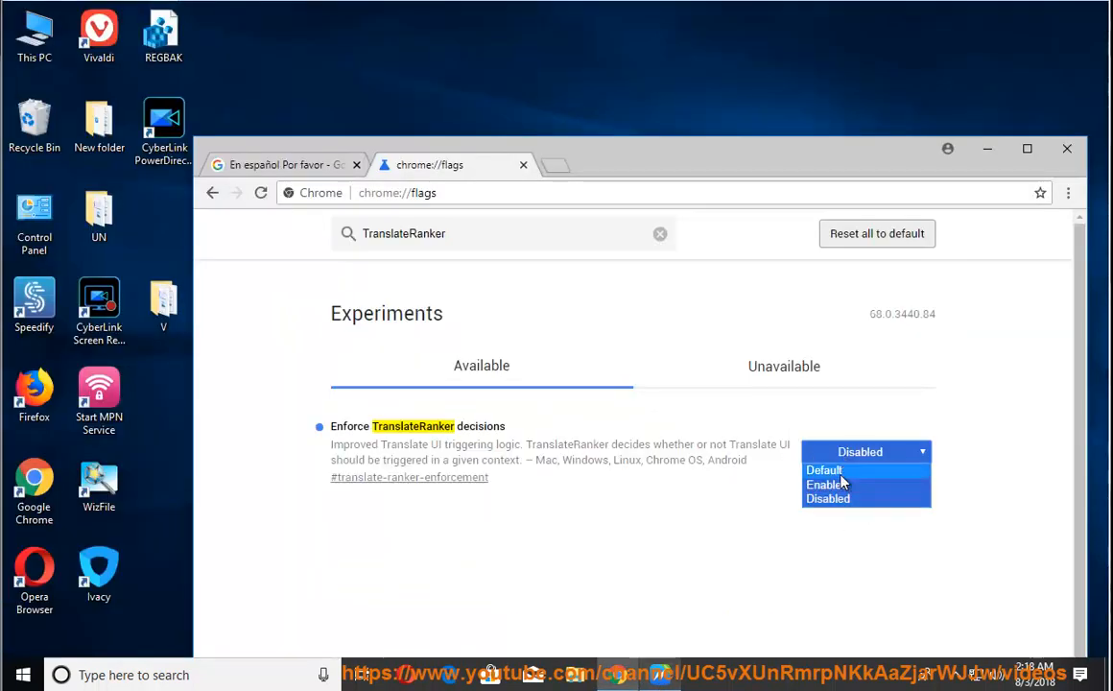
pyautogui.click(823, 469)
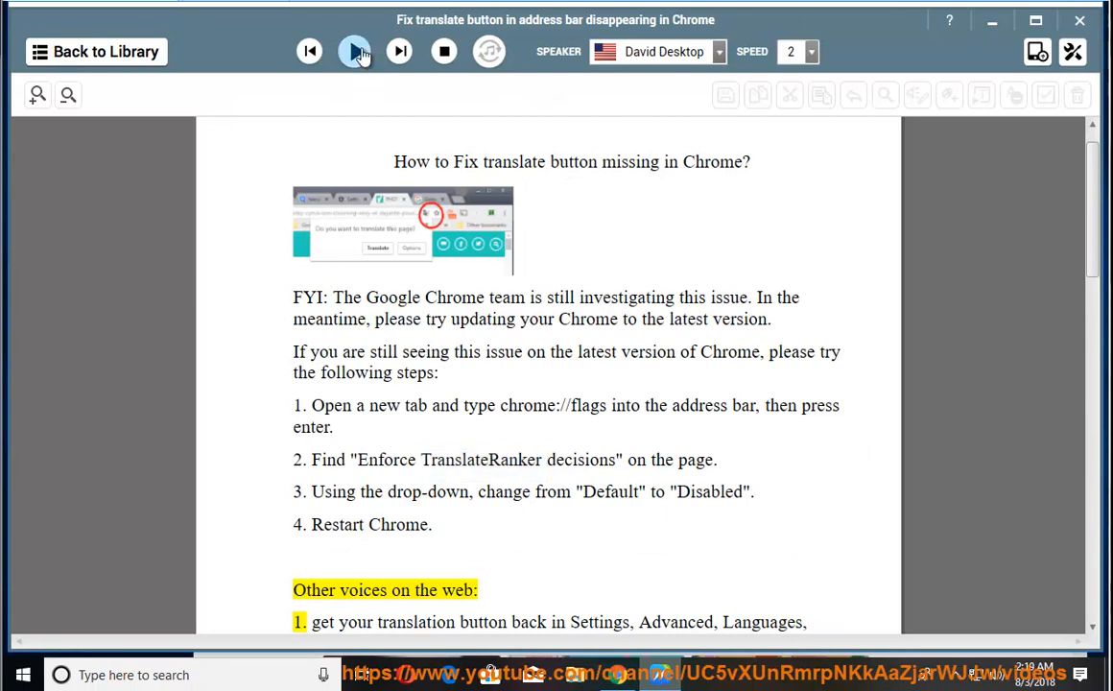
# Step: Read the Settings > Advanced > Languages tip aloud, then pause playback
pyautogui.click(355, 52)
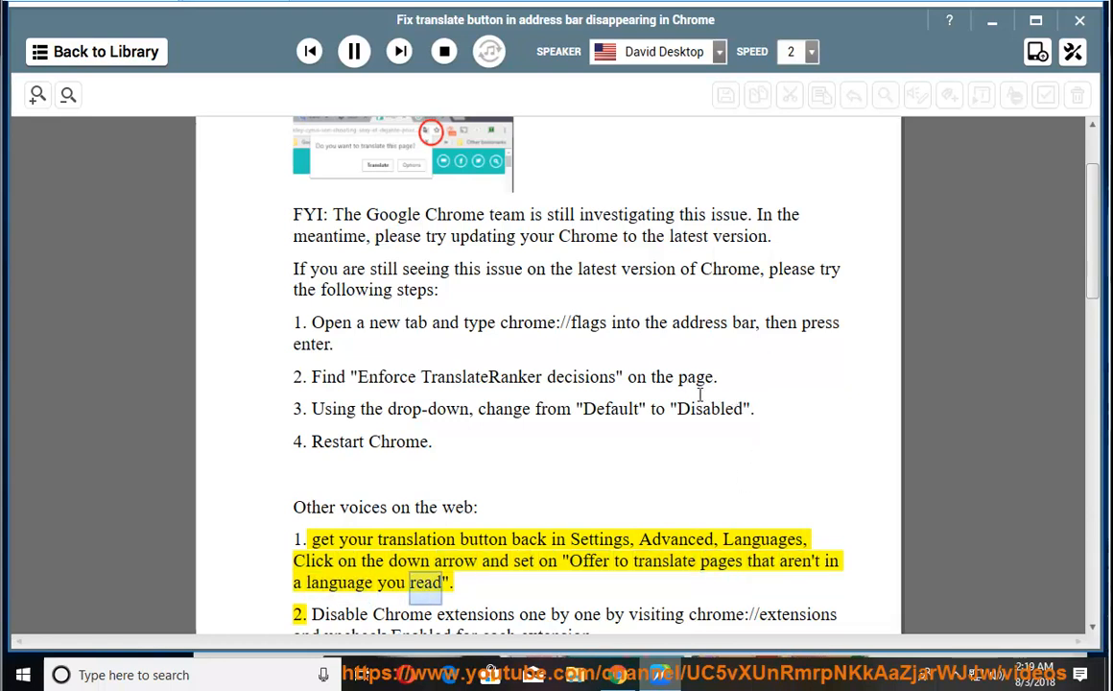
pyautogui.click(353, 51)
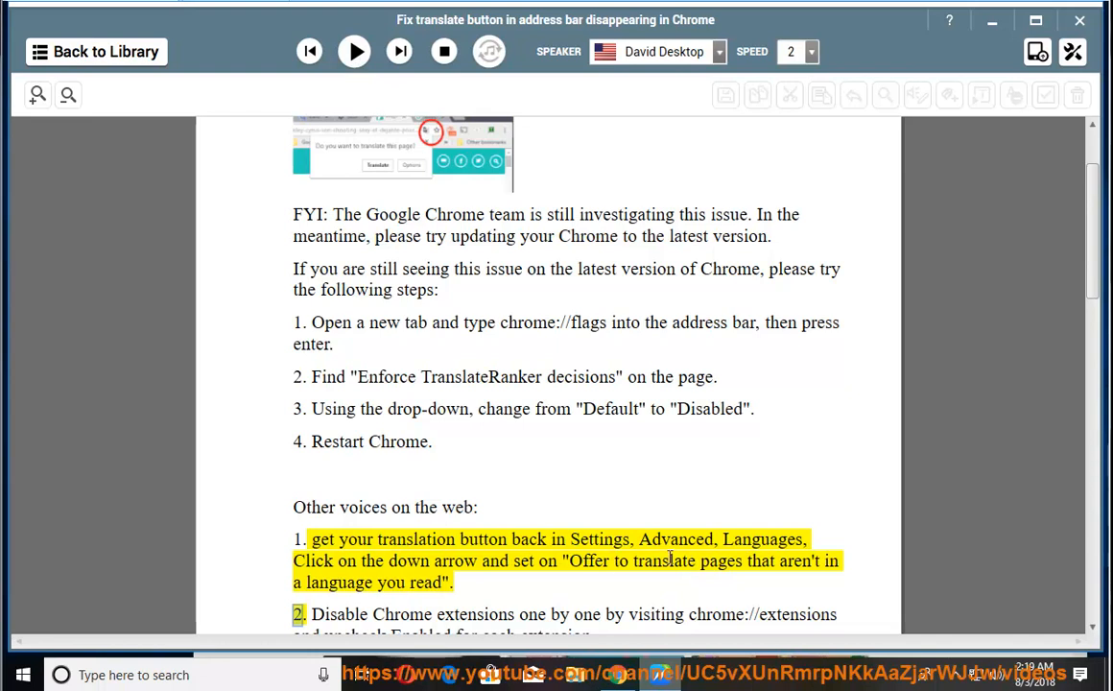
pyautogui.rightClick(671, 561)
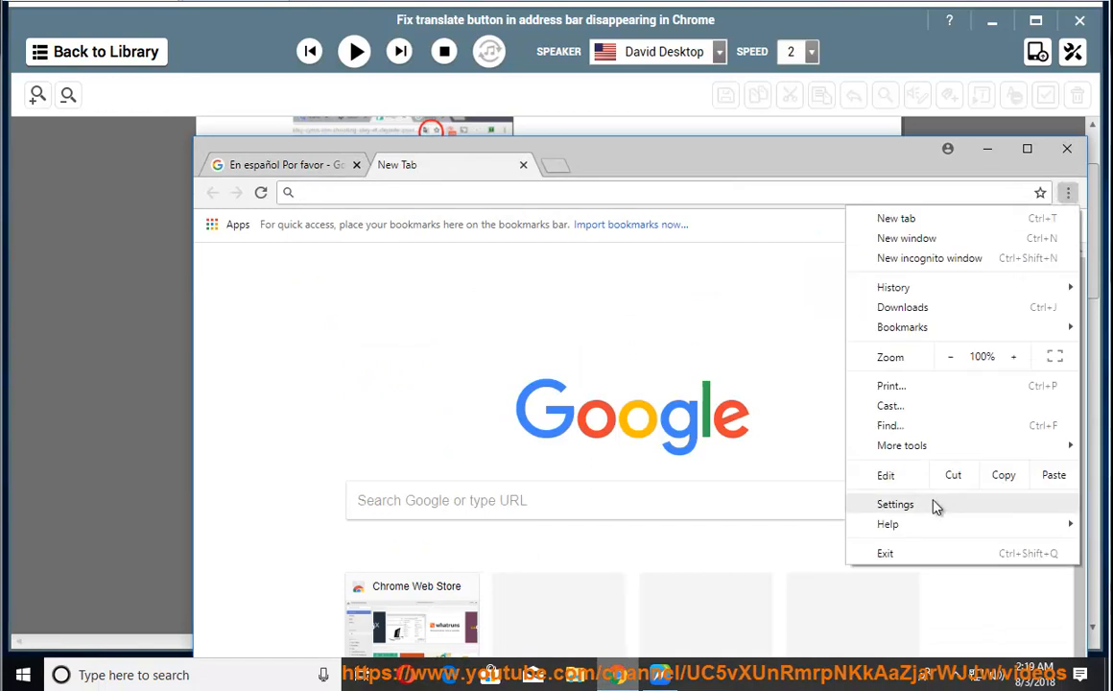
# Step: Search Chrome Settings for 'translate' and expand the Language section to check the translate offer
pyautogui.click(896, 504)
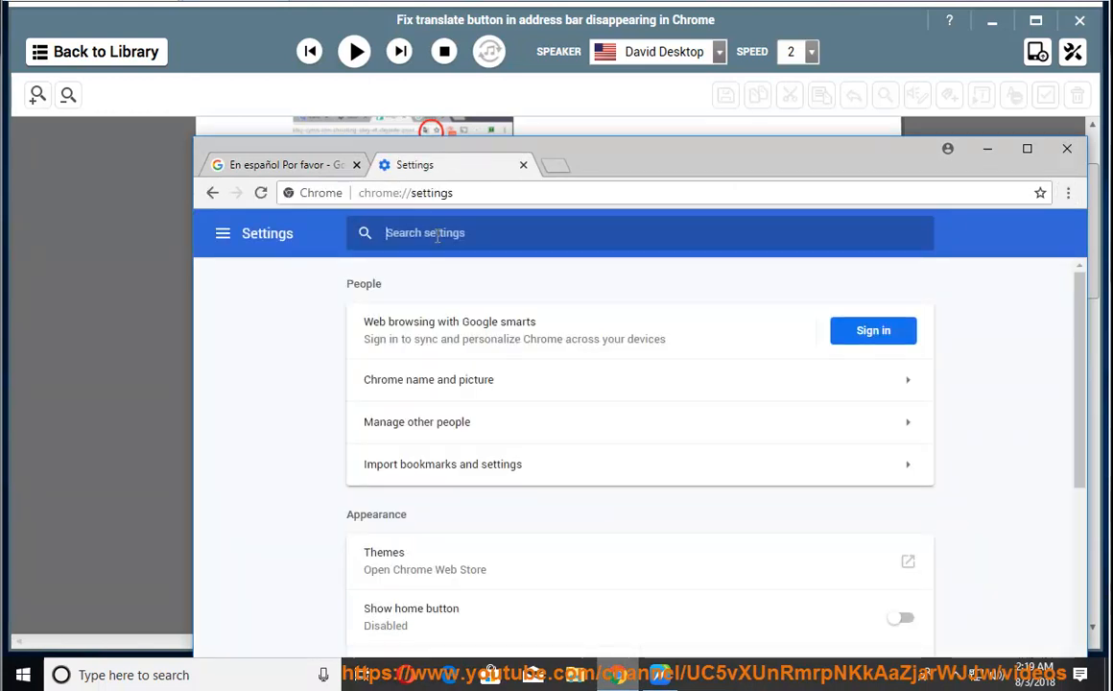
pyautogui.write('translate')
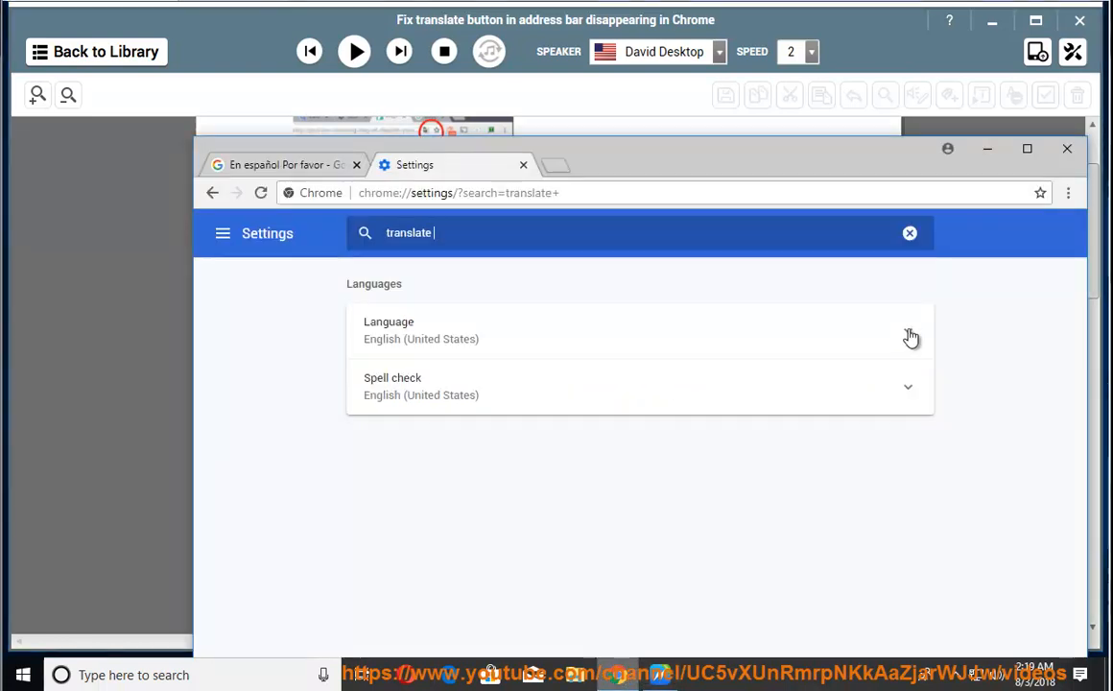
pyautogui.click(907, 330)
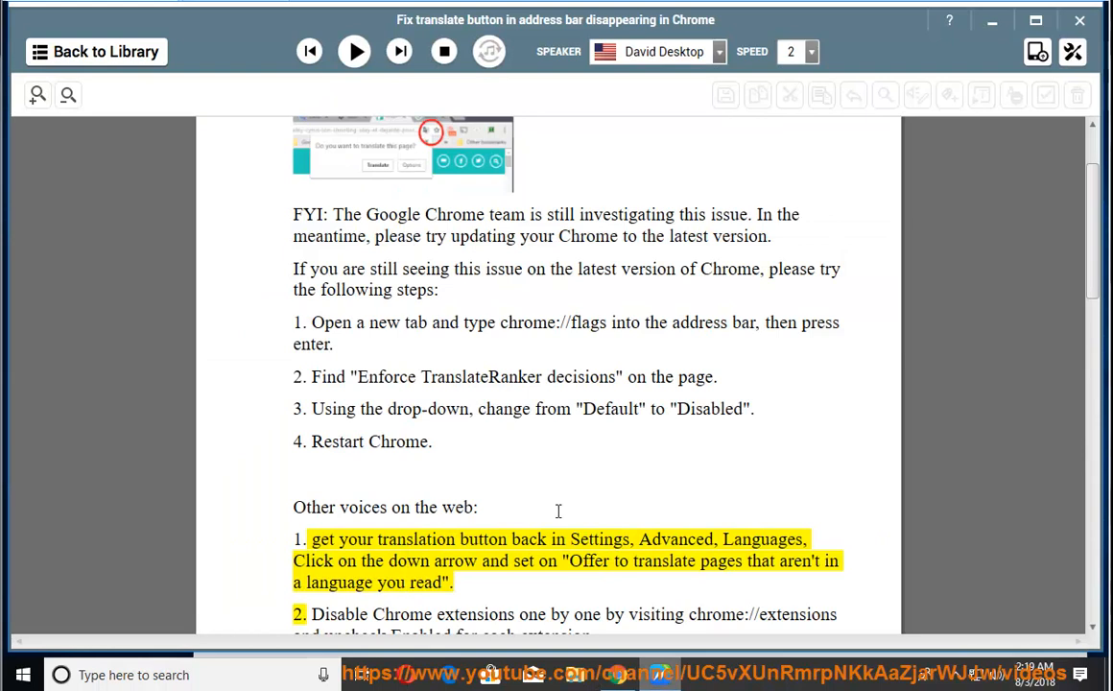
# Step: Read the extensions, cache-and-cookies, and chrome://translate-internals tips aloud, then pause
pyautogui.click(354, 52)
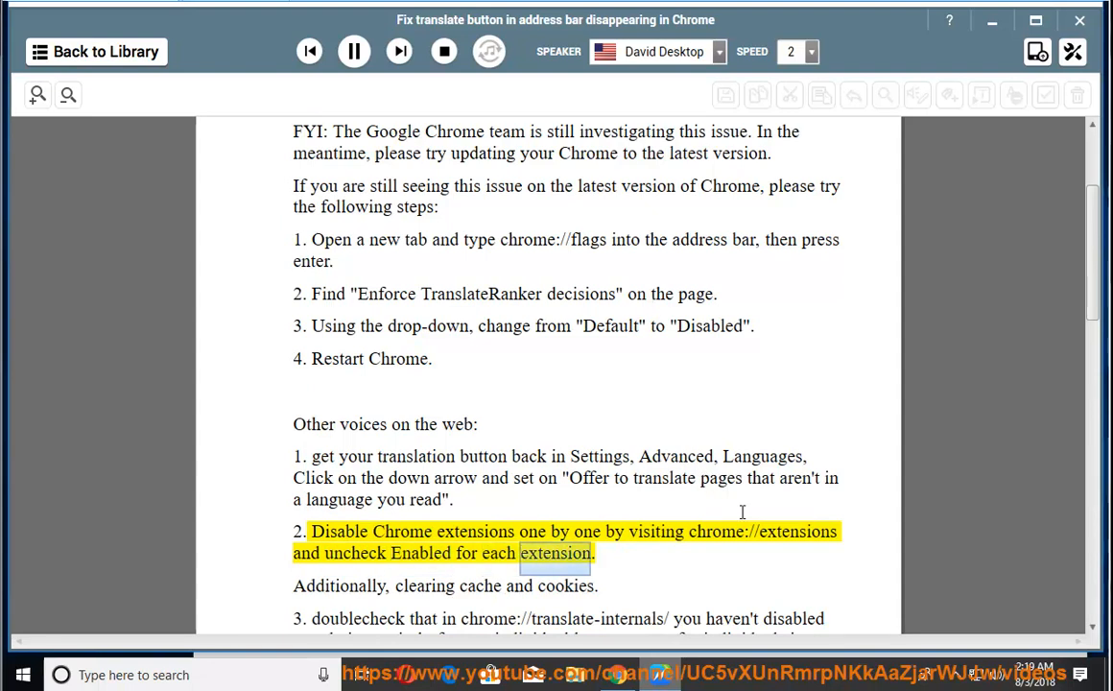
pyautogui.click(353, 52)
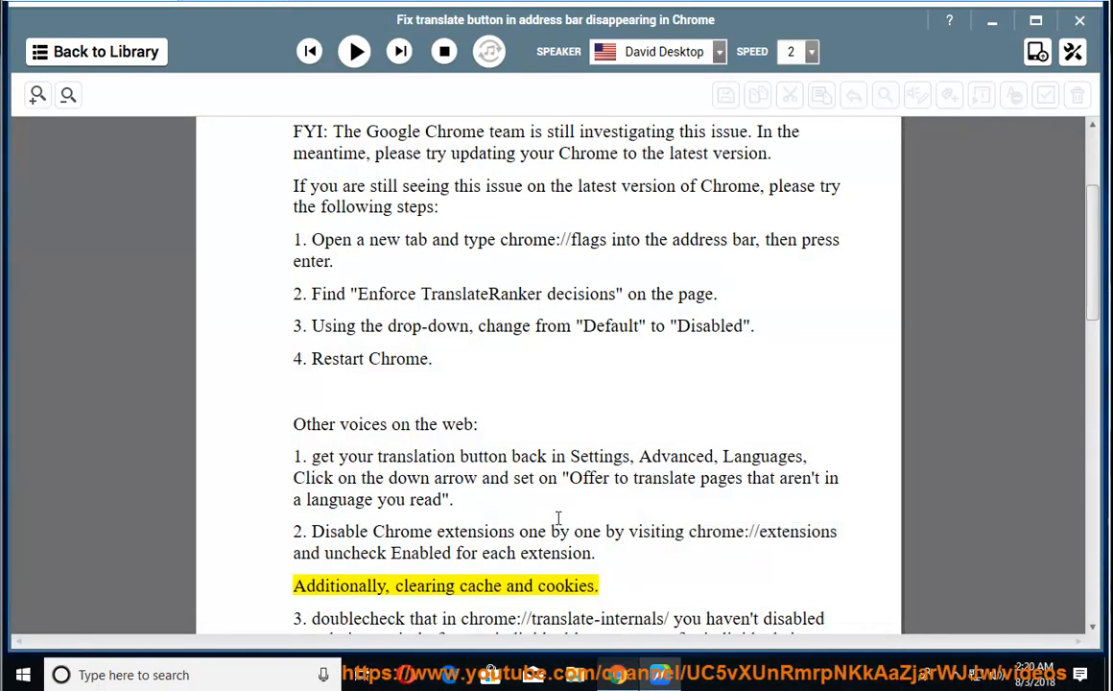
pyautogui.click(353, 52)
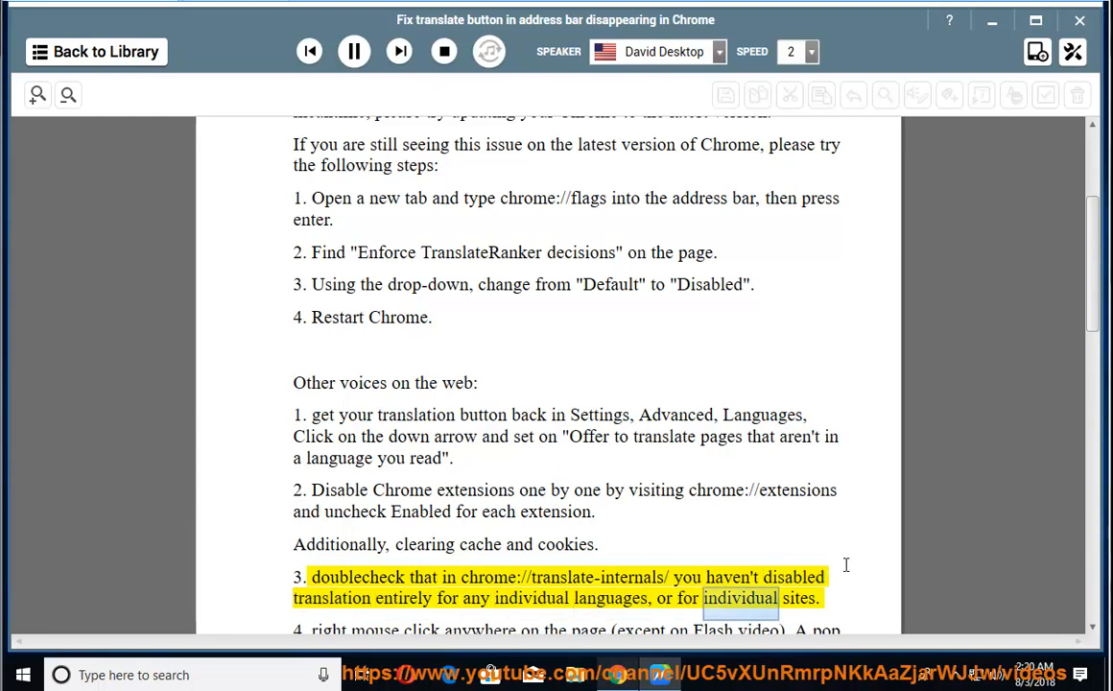
pyautogui.click(353, 51)
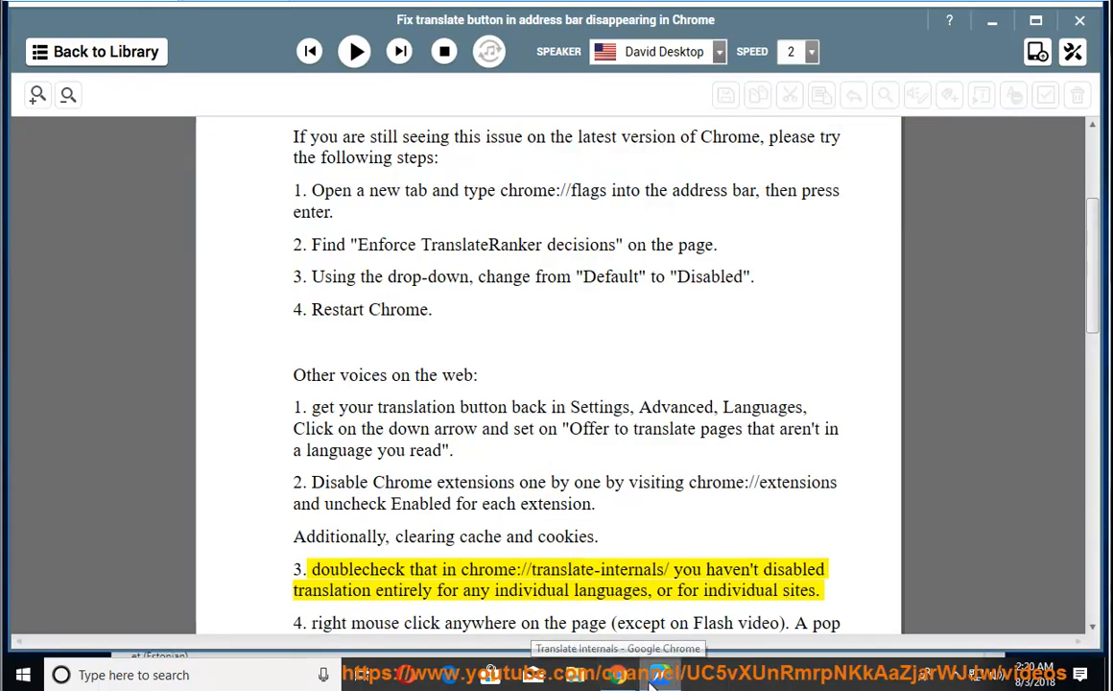
# Step: Scroll through the translate-internals page checking for blocked languages or sites, then return to NaturalReader
pyautogui.click(617, 672)
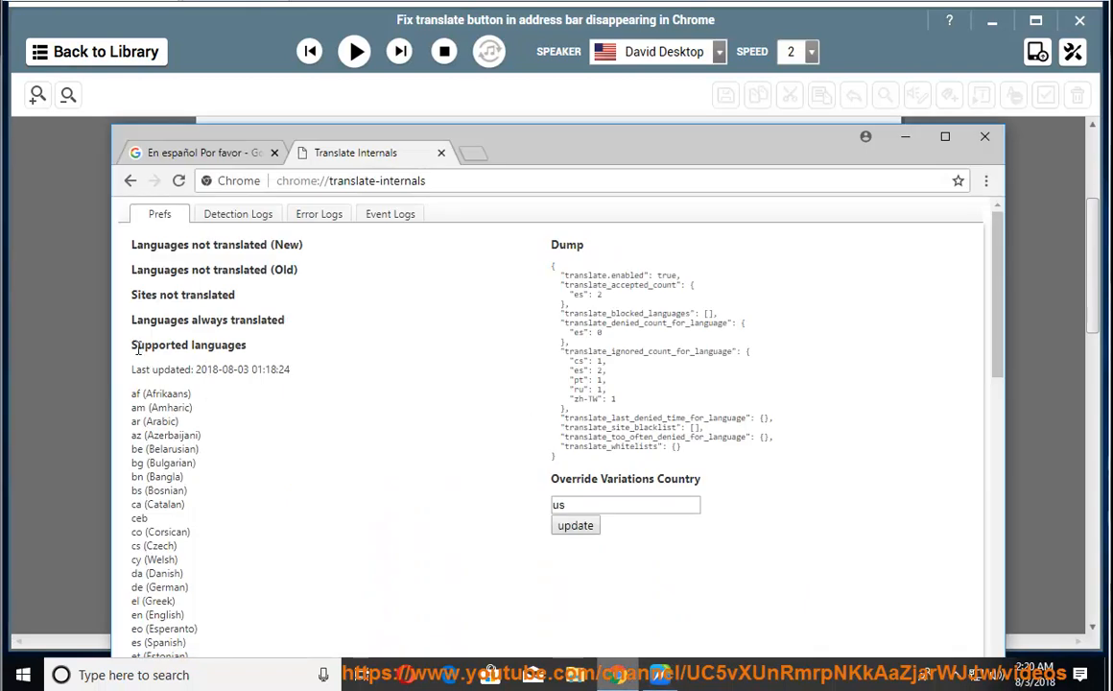
pyautogui.moveTo(264, 267)
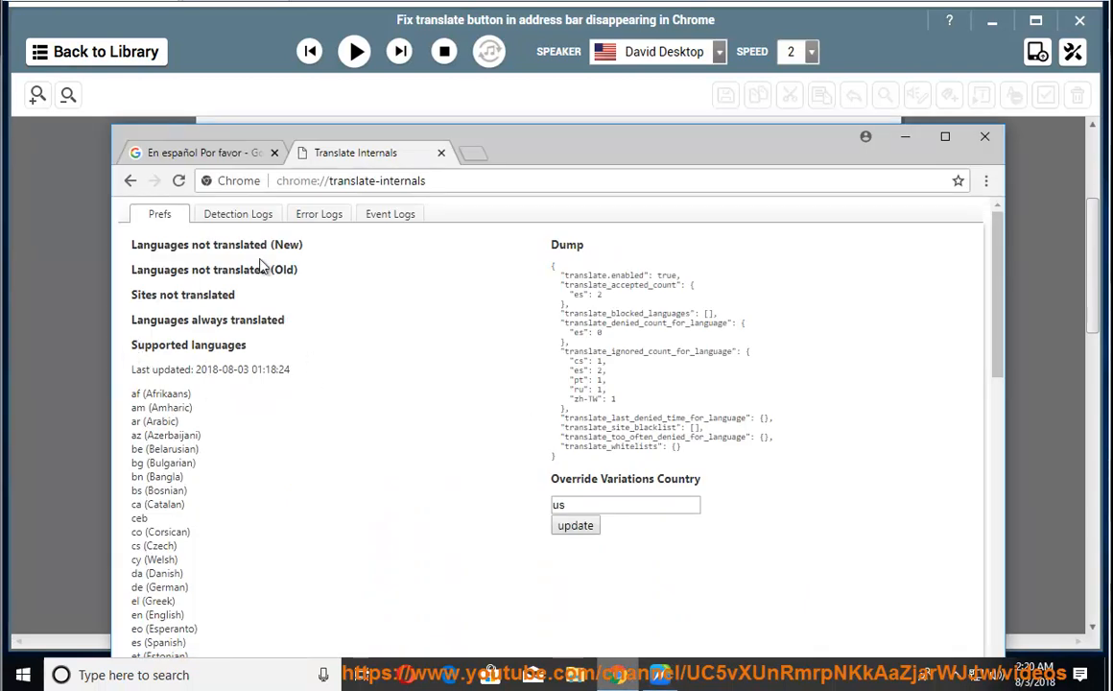
pyautogui.moveTo(356, 404)
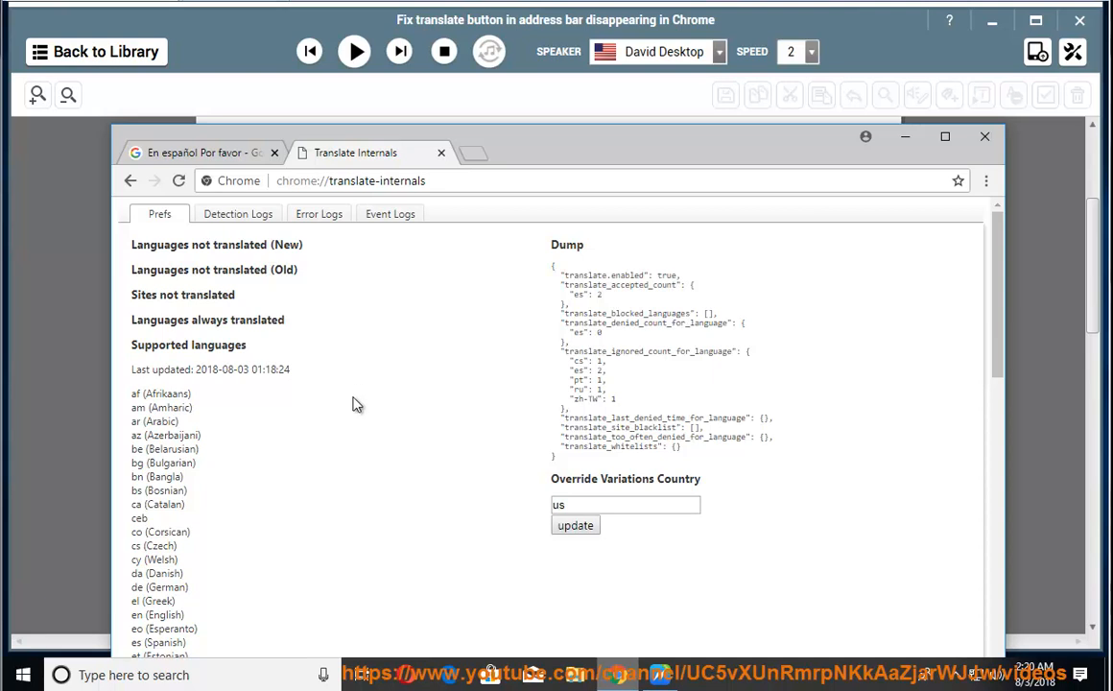
pyautogui.scroll(-3)
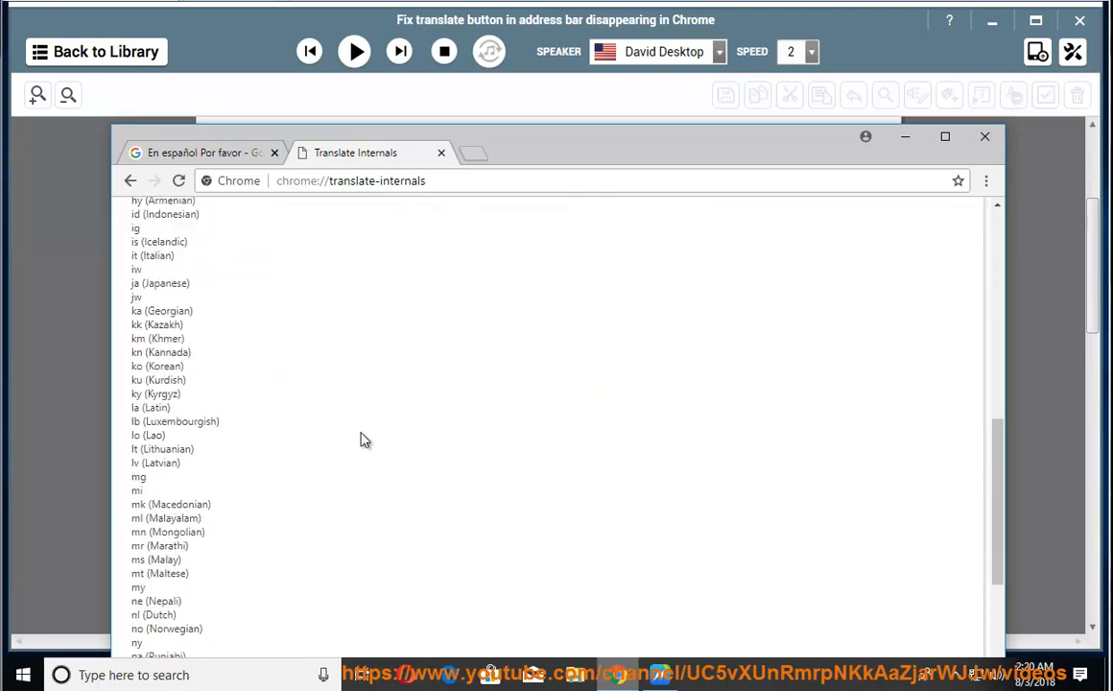
pyautogui.scroll(3)
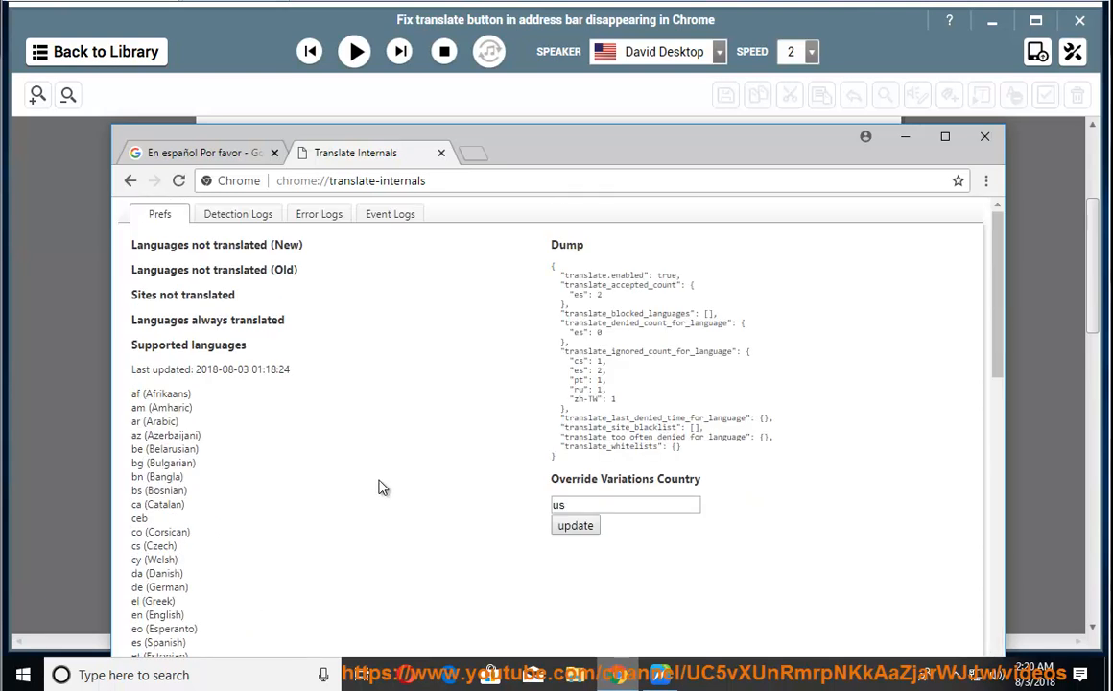
pyautogui.moveTo(283, 444)
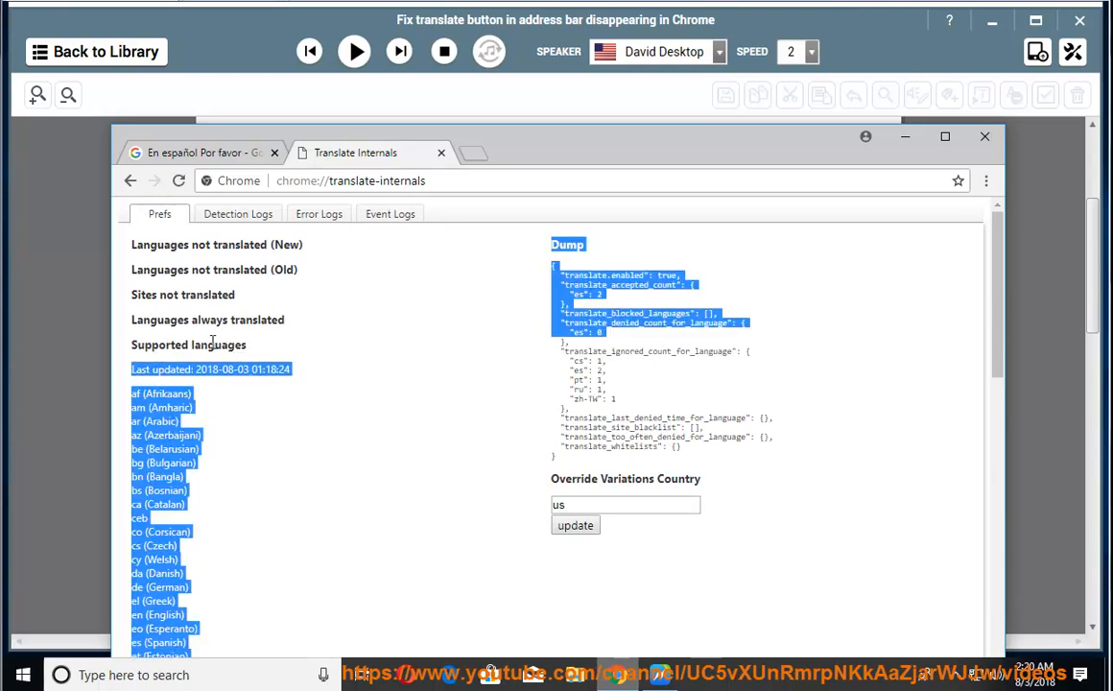
pyautogui.click(840, 197)
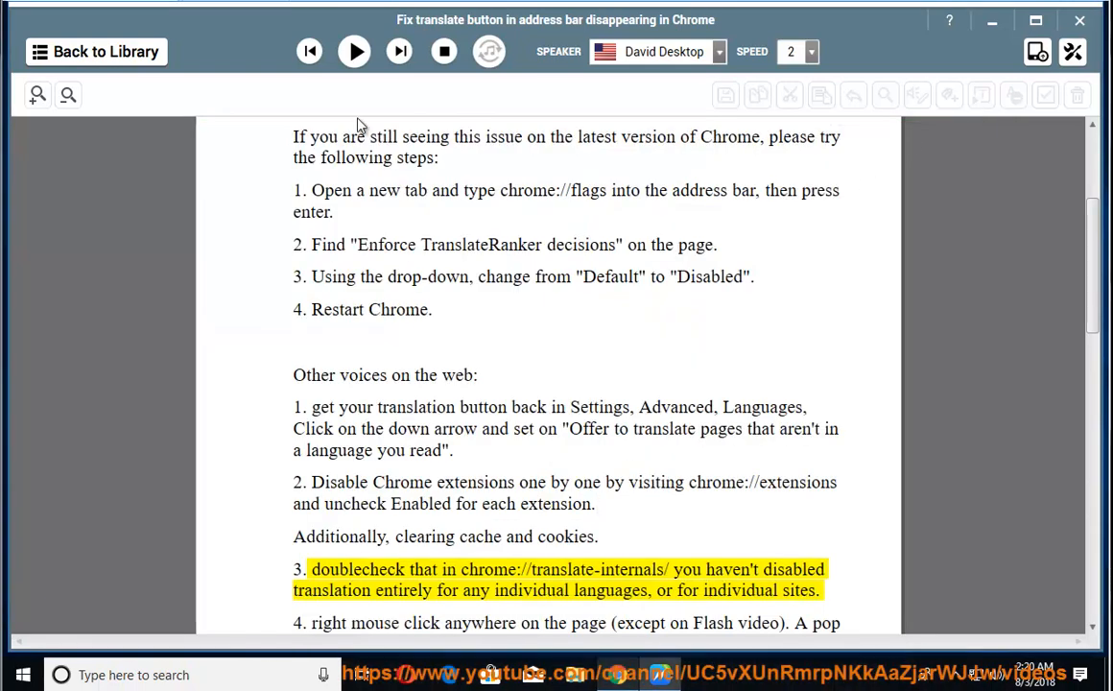
# Step: Read step 4 about right-clicking anywhere on the page aloud
pyautogui.click(354, 52)
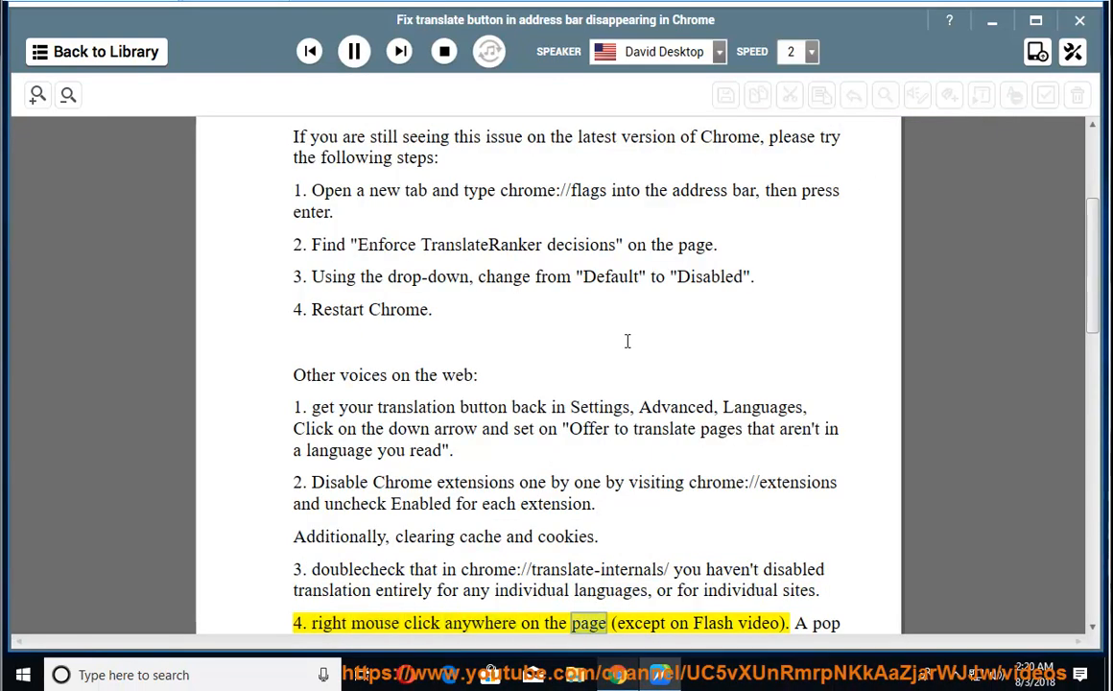
pyautogui.scroll(-3)
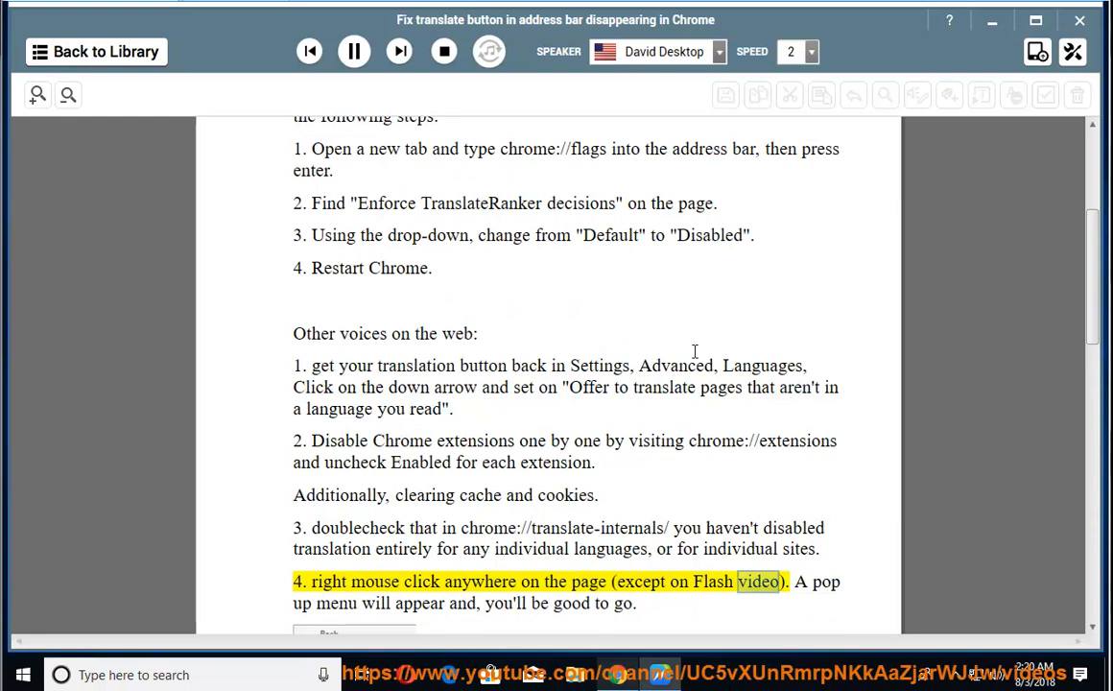
pyautogui.scroll(-3)
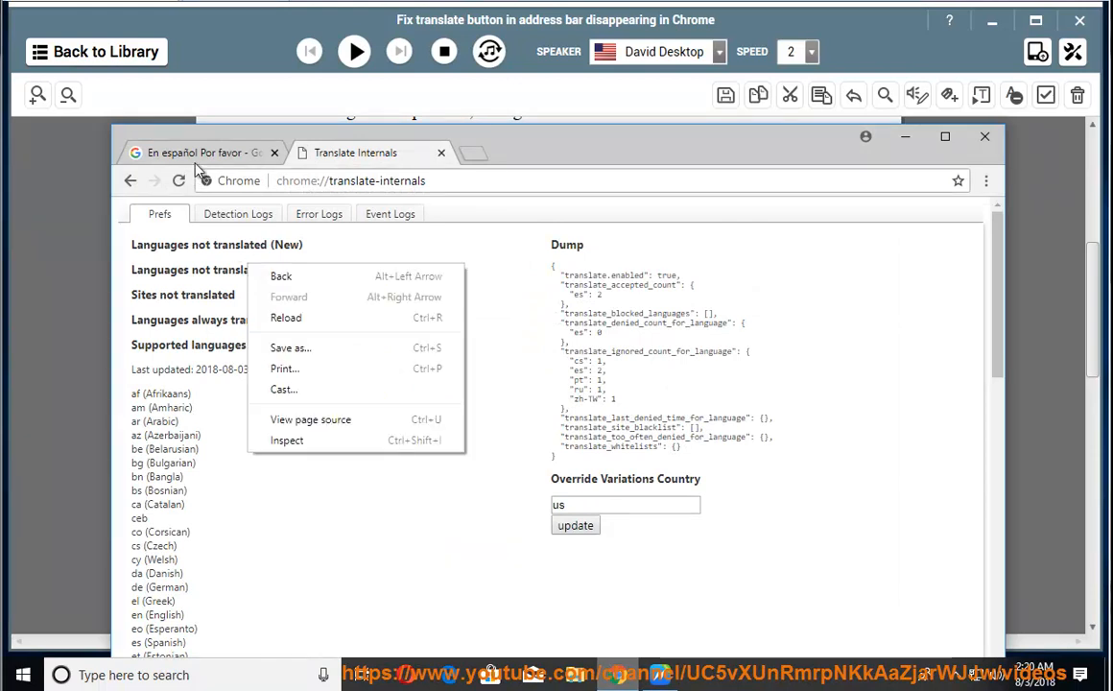
# Step: On the 'En español Por favor' results tab, bring up the translate offer and close it
pyautogui.click(201, 152)
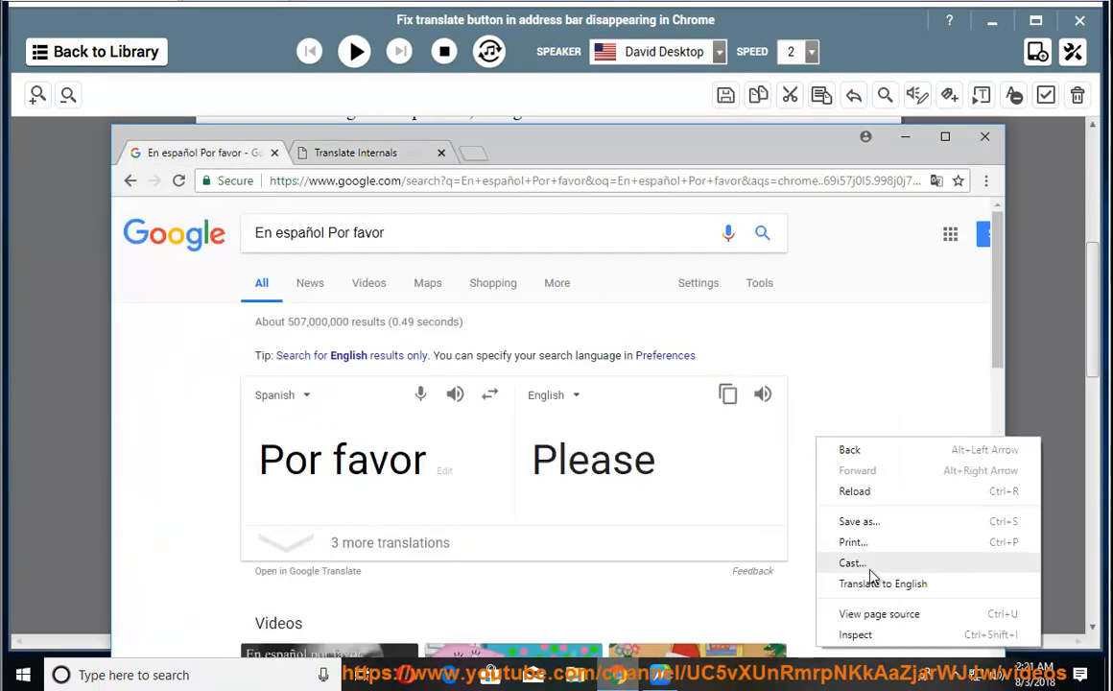
pyautogui.moveTo(883, 583)
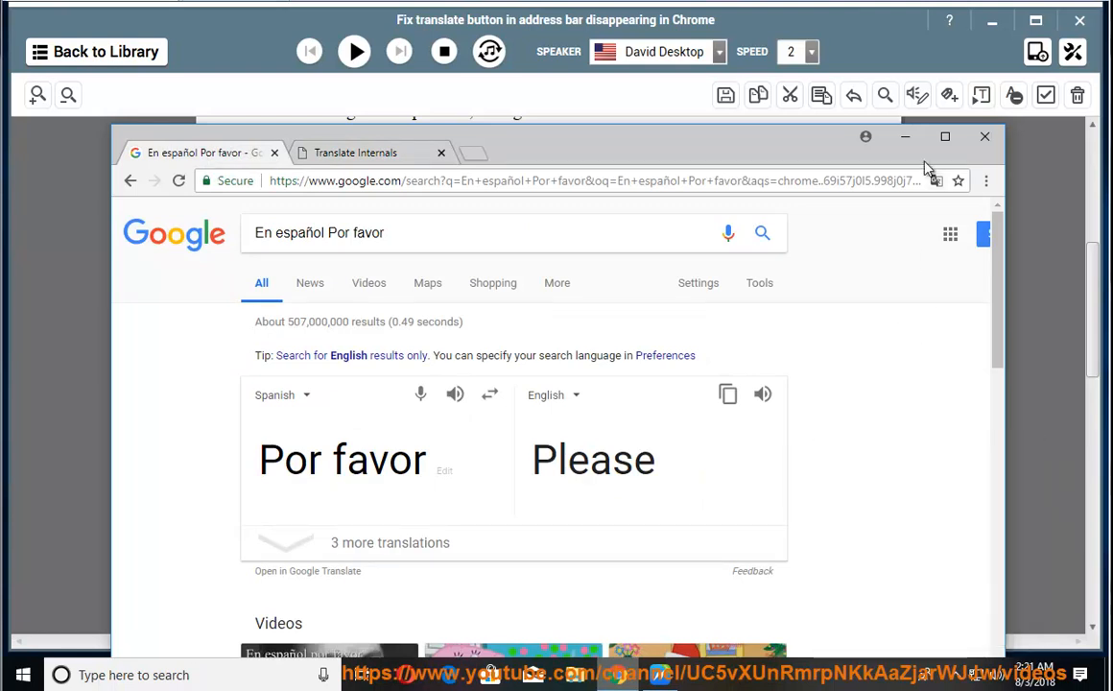
pyautogui.click(935, 180)
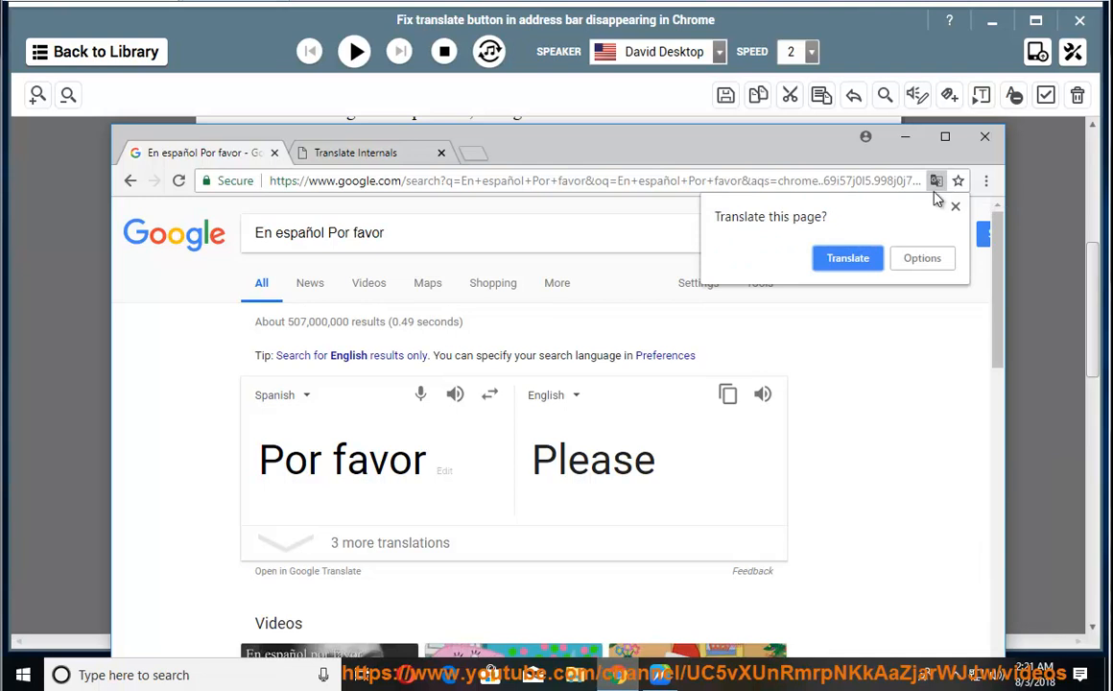
pyautogui.click(956, 205)
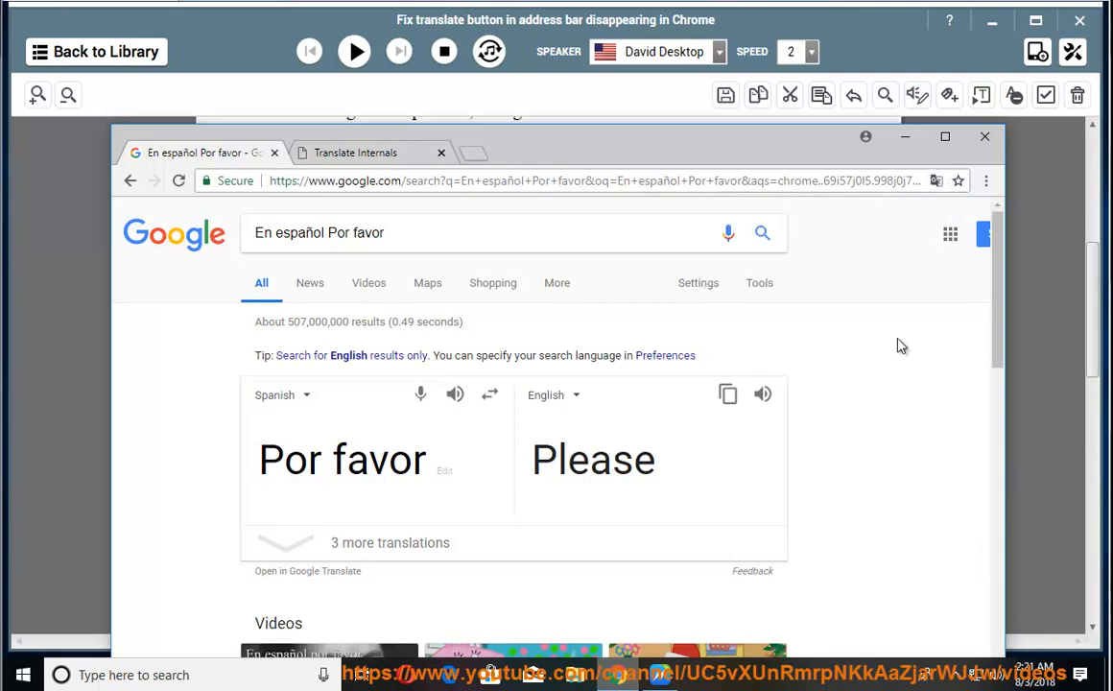